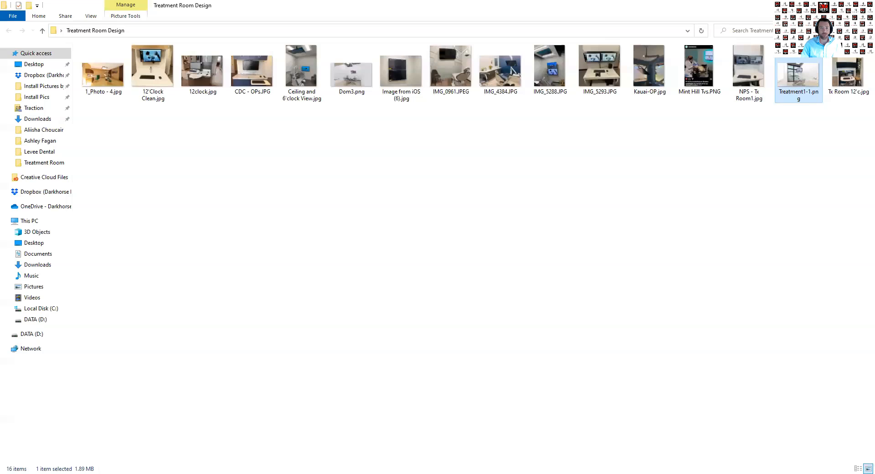
mouse_move(372, 173)
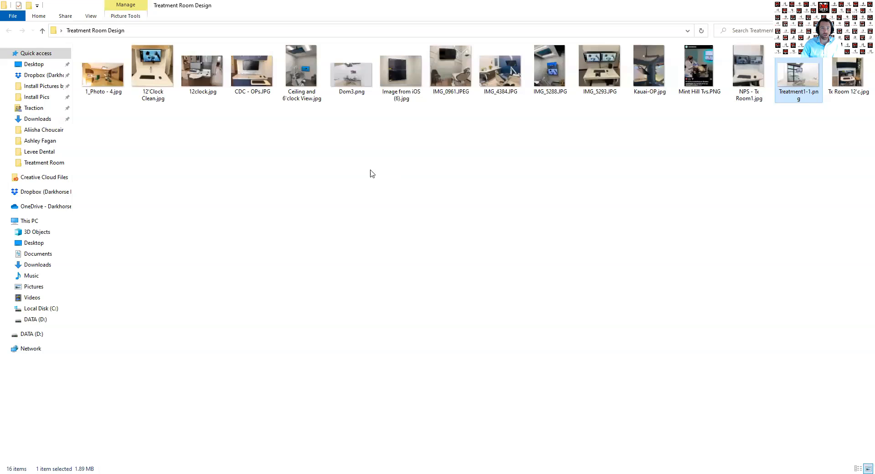
mouse_move(751, 93)
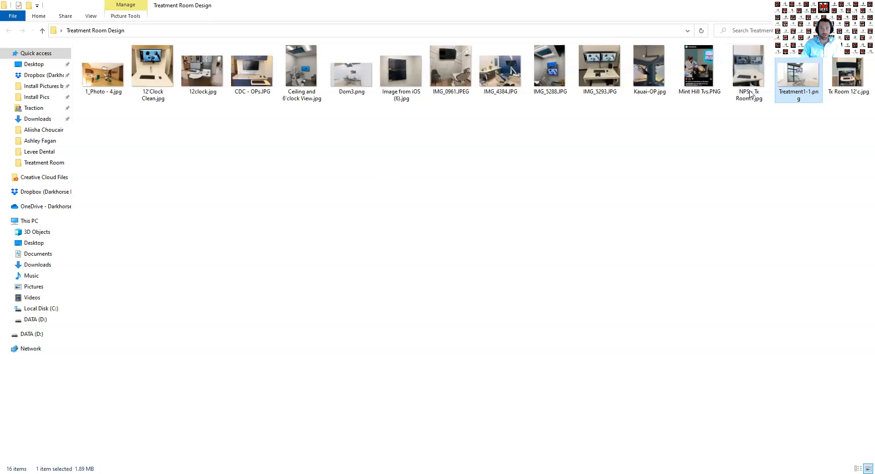
mouse_move(798, 78)
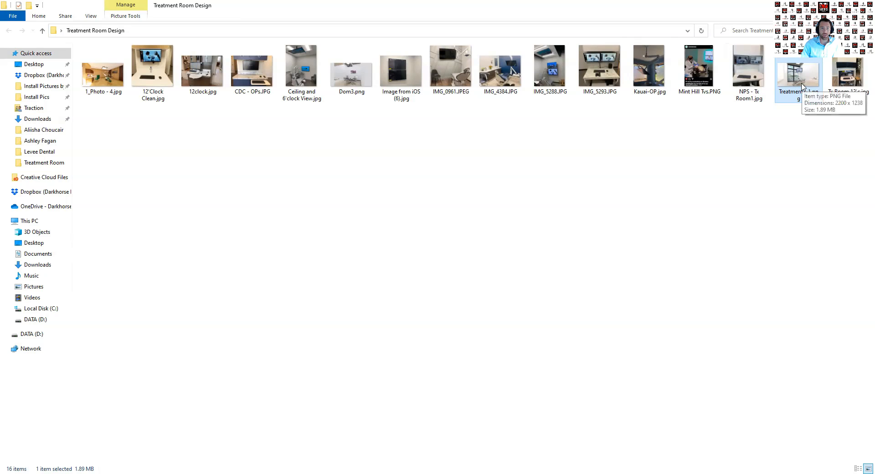
- View the Treatment1-1.png rendering, then the Dom3.png rendering from the folder
left_click(103, 66)
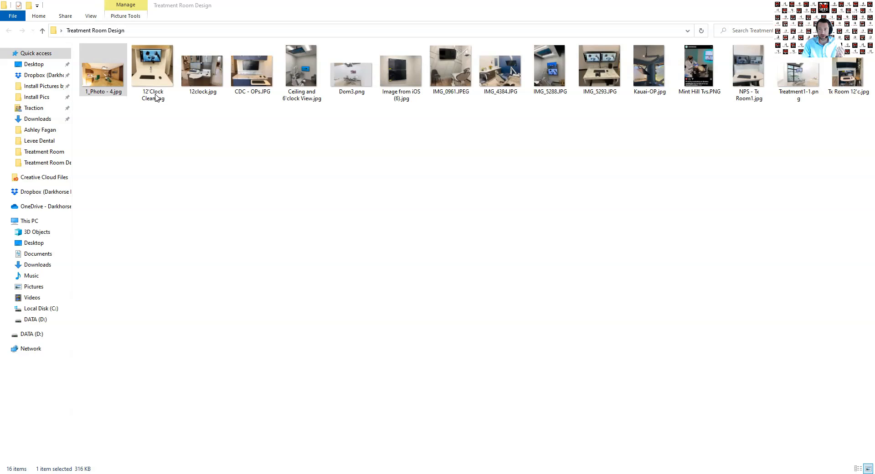
left_click(798, 66)
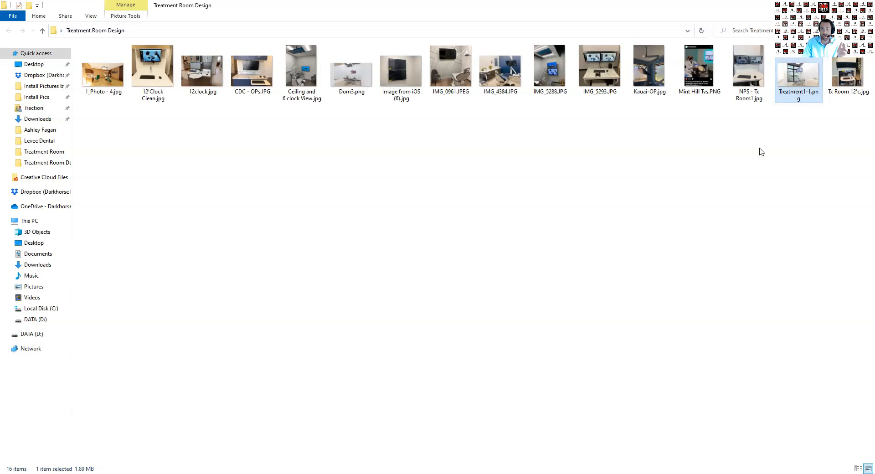
left_click(351, 66)
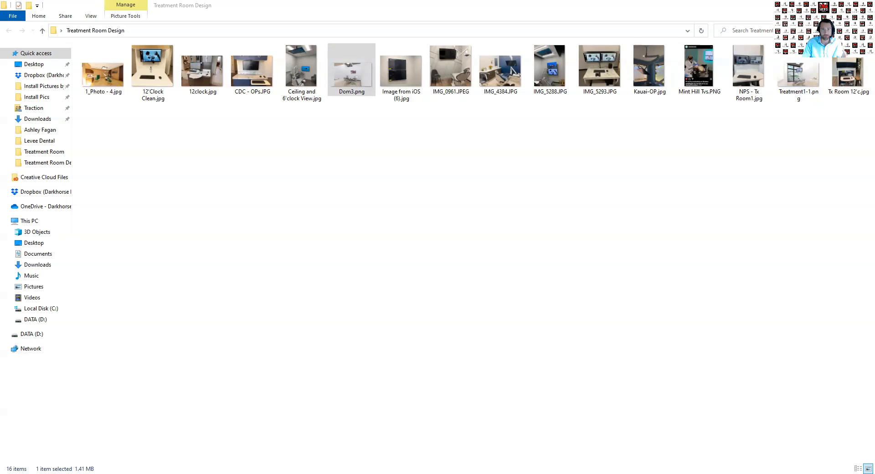
- View the 12'Clock Clean.jpg photo, then return to the folder for IMG_5293.JPG
left_click(351, 65)
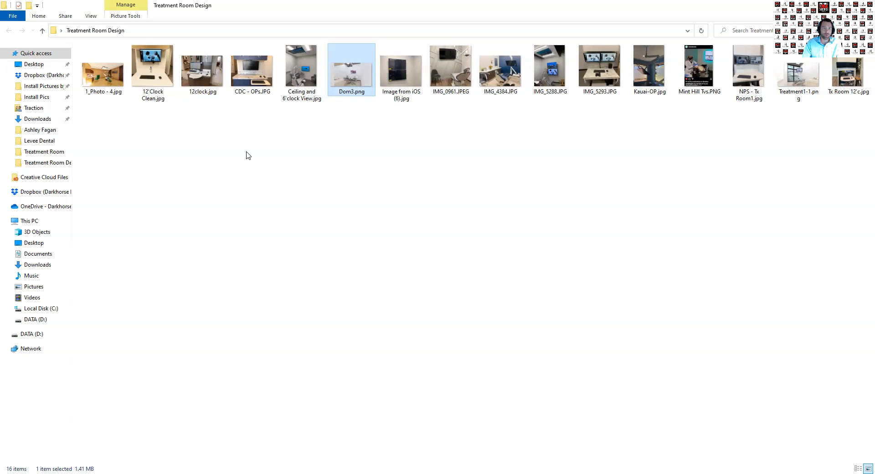
mouse_move(152, 66)
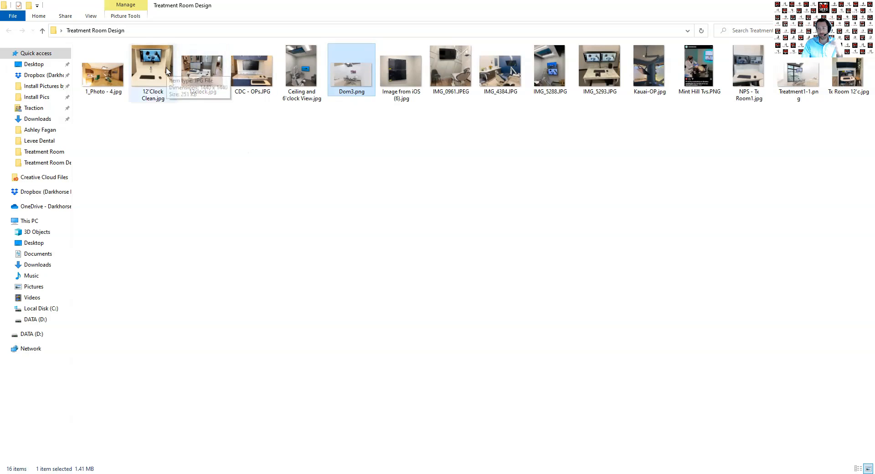
left_click(152, 65)
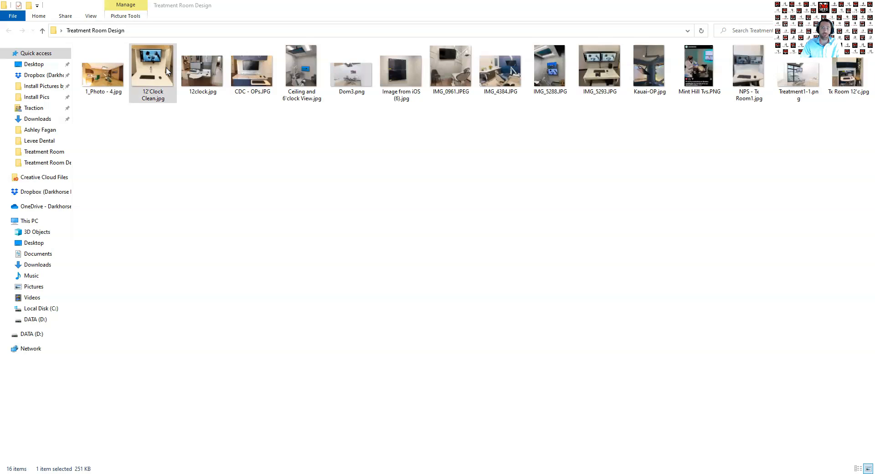
mouse_move(265, 109)
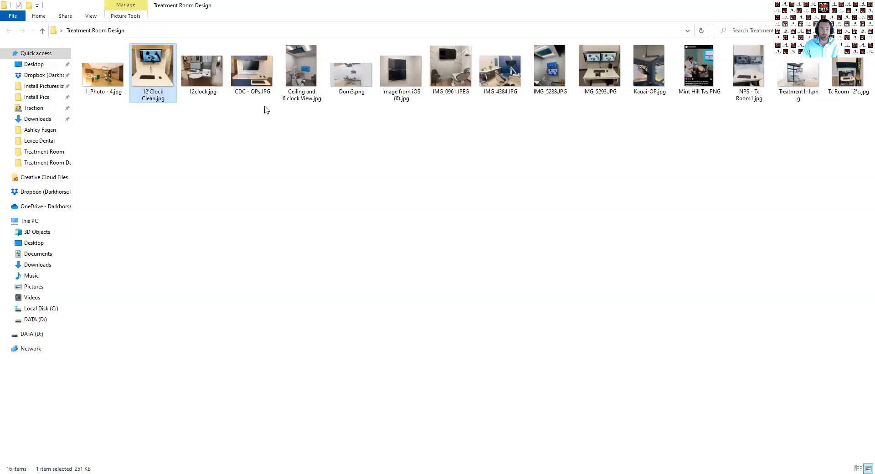
left_click(599, 66)
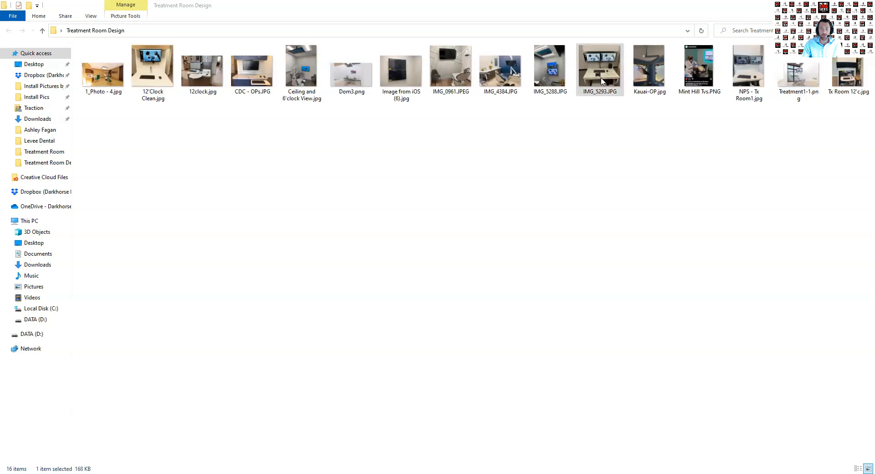
- View the NPS - Tx Room1.jpg photo, then single out IMG_0961.JPEG in the folder
left_click(599, 66)
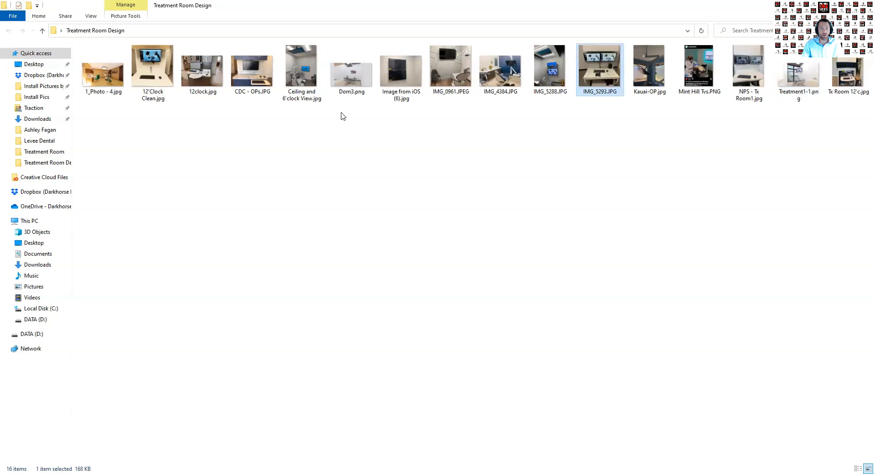
mouse_move(337, 104)
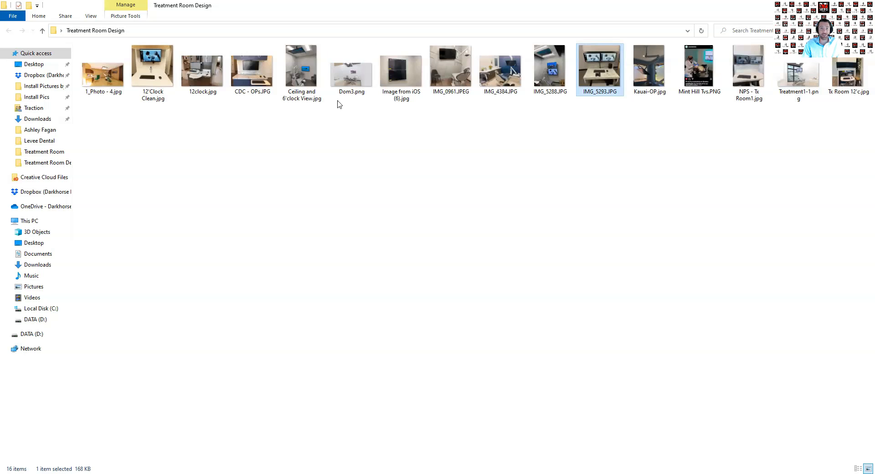
left_click(302, 66)
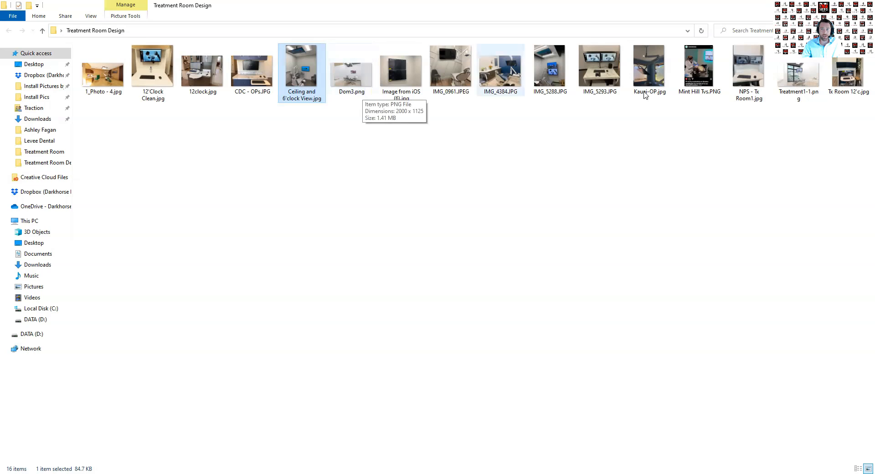
left_click(748, 65)
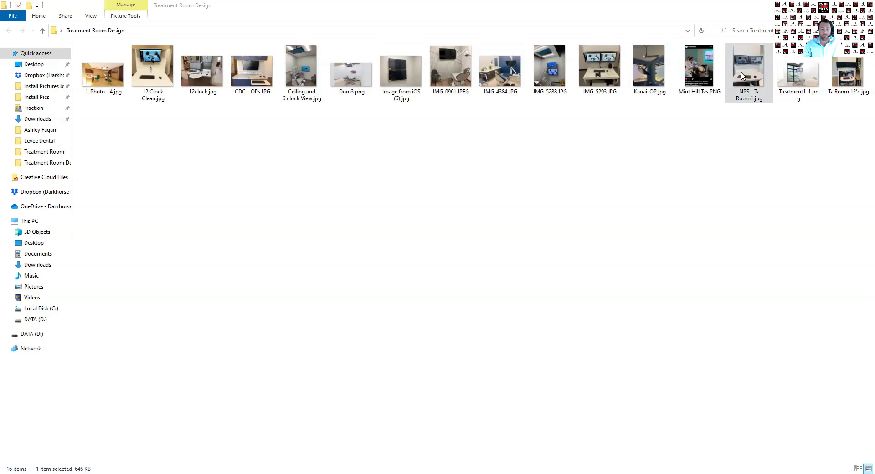
left_click(749, 65)
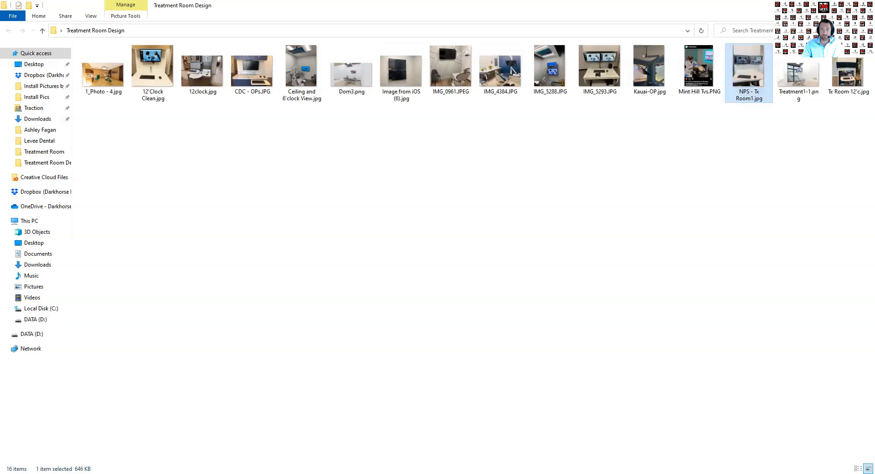
mouse_move(500, 93)
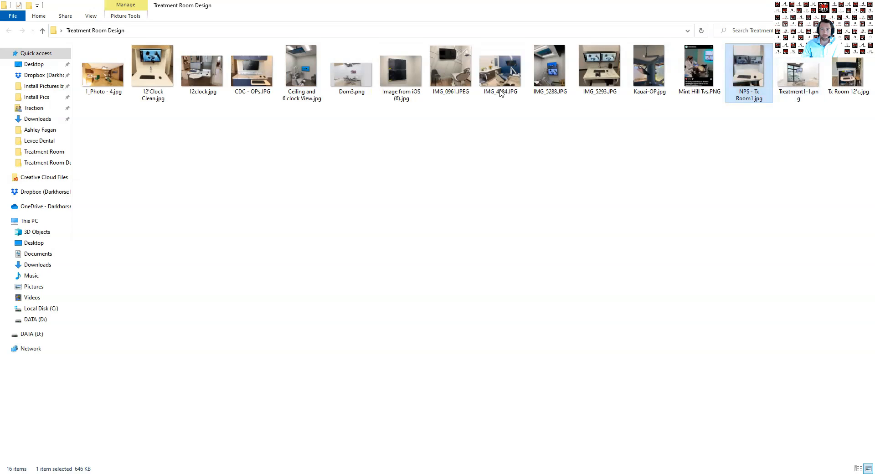
left_click(450, 66)
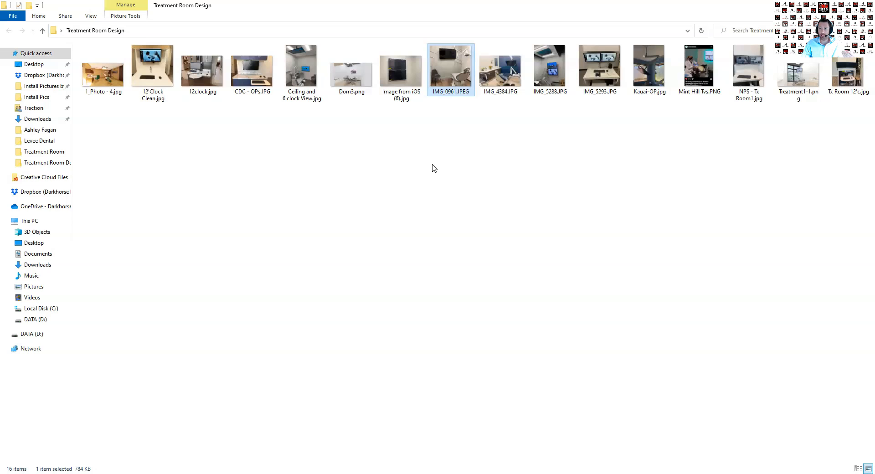
mouse_move(508, 118)
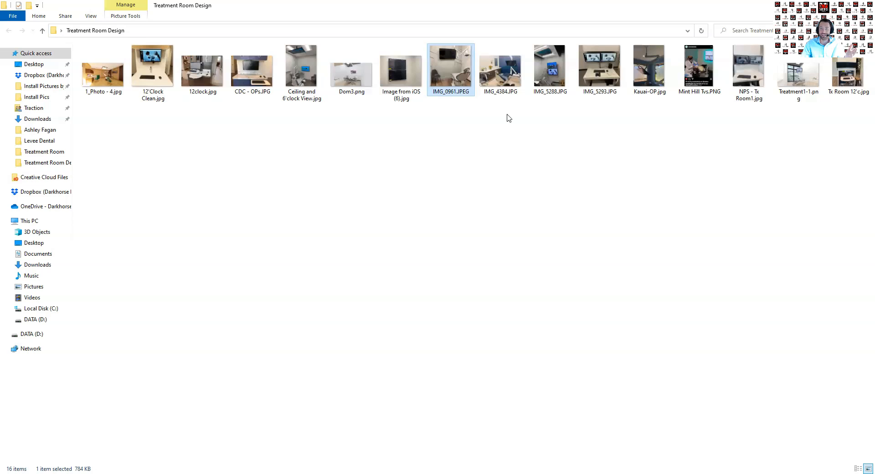
- View the IMG_5288.JPG photo, then return to the folder for Mint Hill Tvs.PNG
left_click(549, 66)
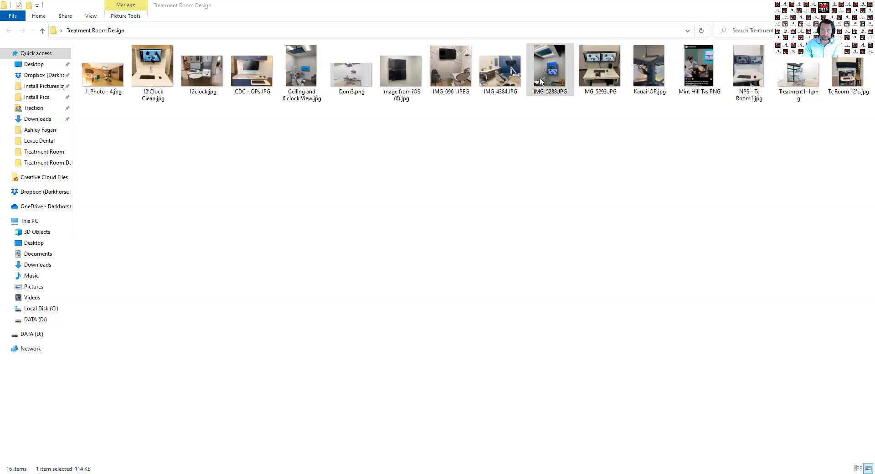
left_click(699, 66)
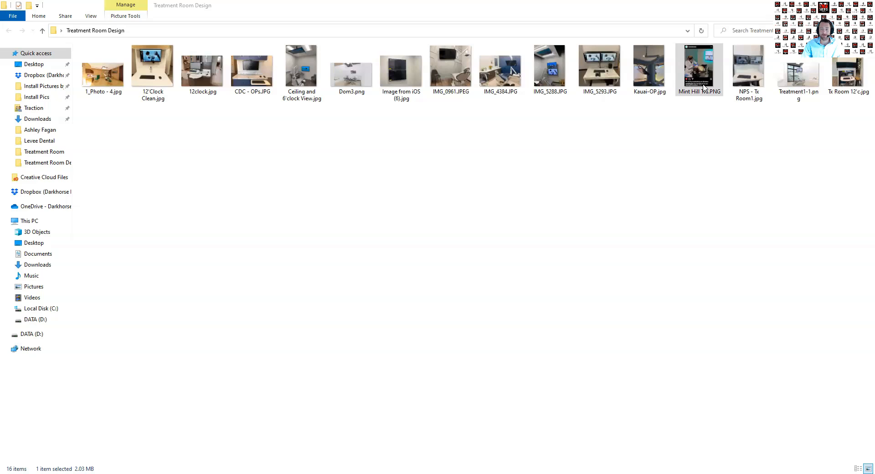
- View the IMG_4384.JPG photo, then single out Kauai-OP.jpg to view next
left_click(699, 66)
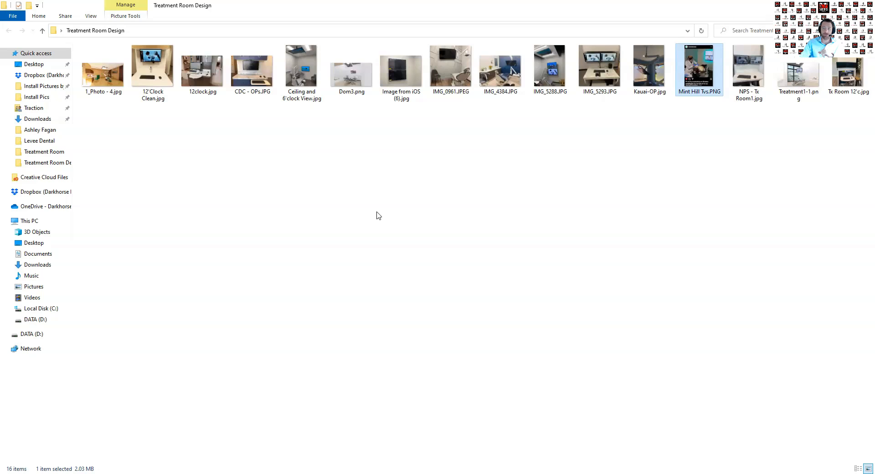
mouse_move(357, 153)
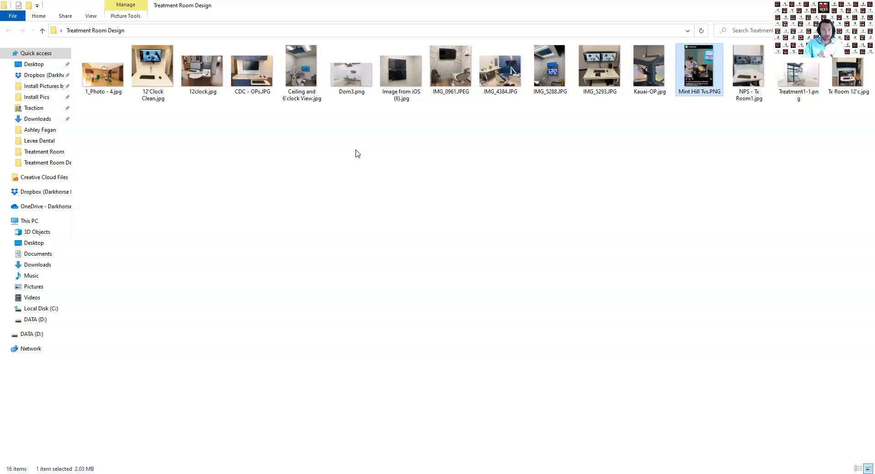
left_click(500, 66)
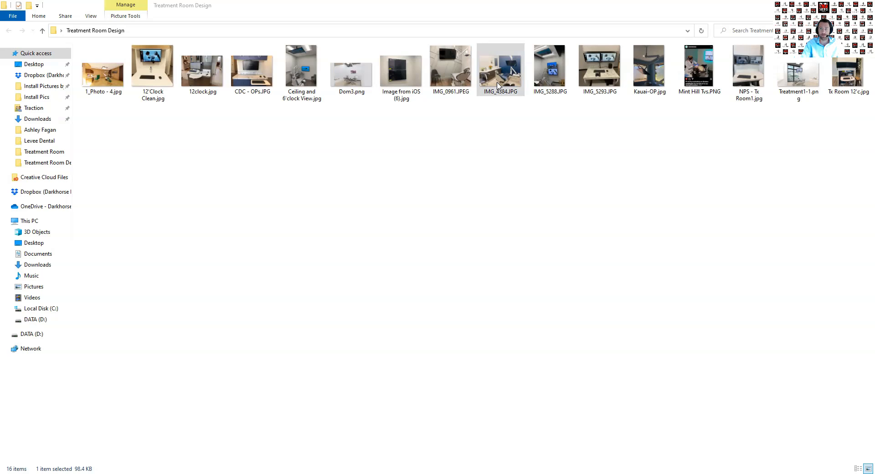
left_click(649, 66)
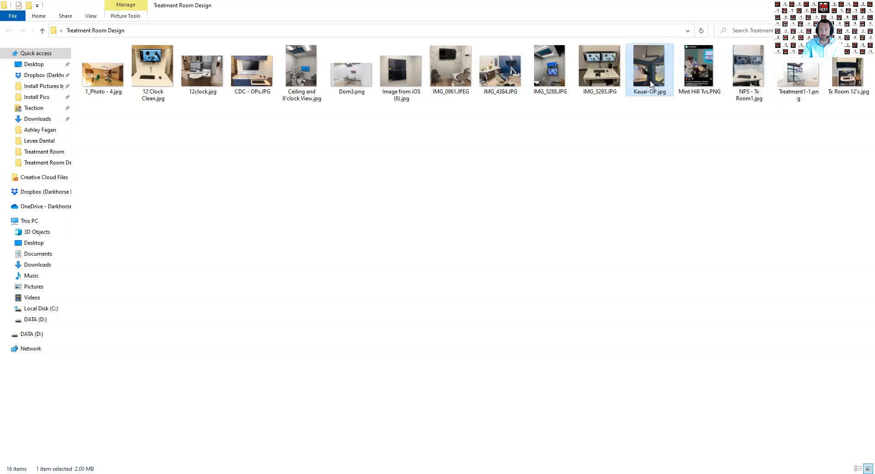